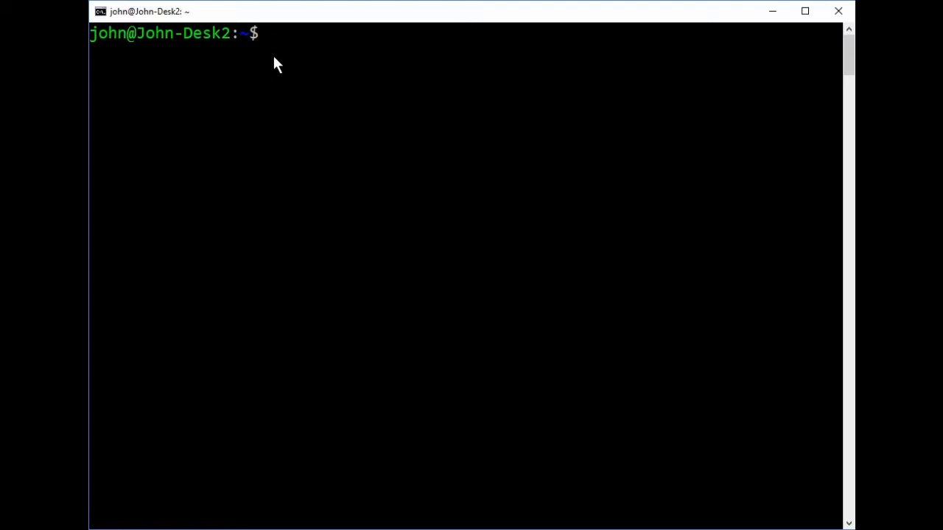
List the command history and rerun entry 1 (date) with !1 to print the current date
text(his)
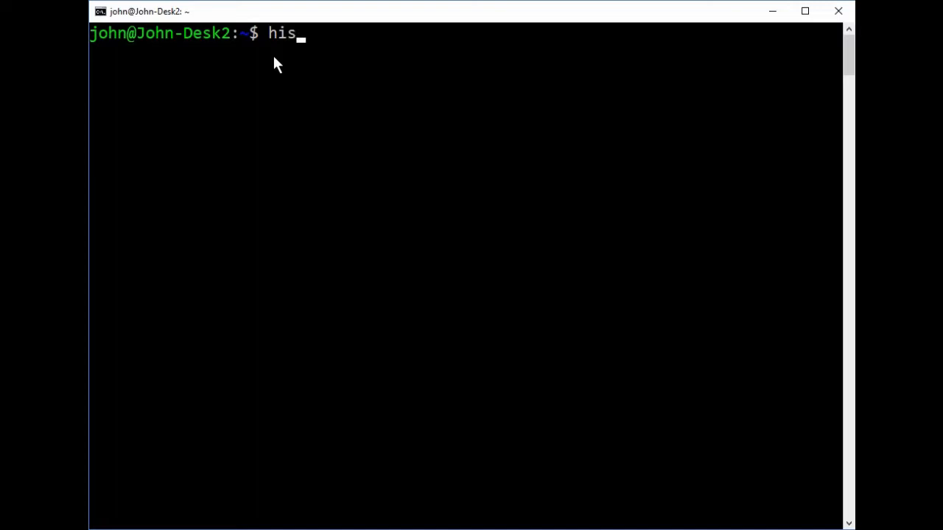
key(Return)
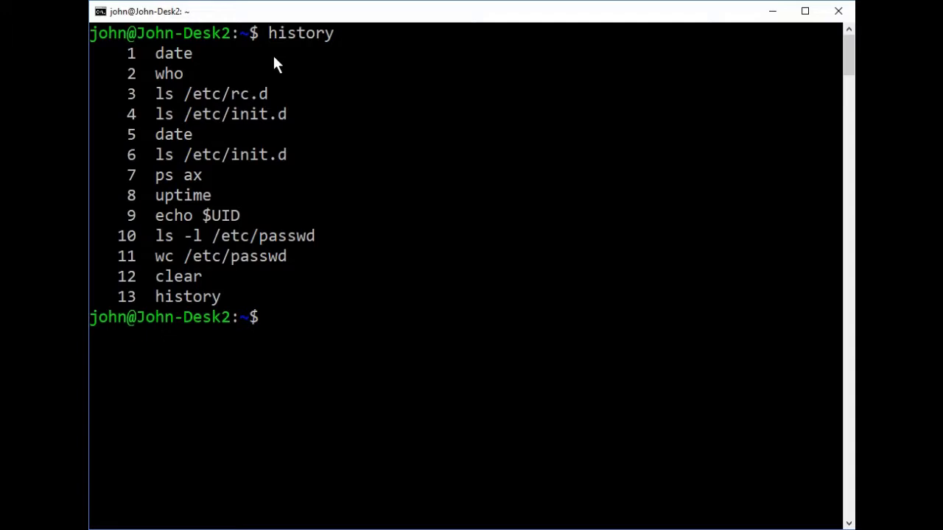
text(!1)
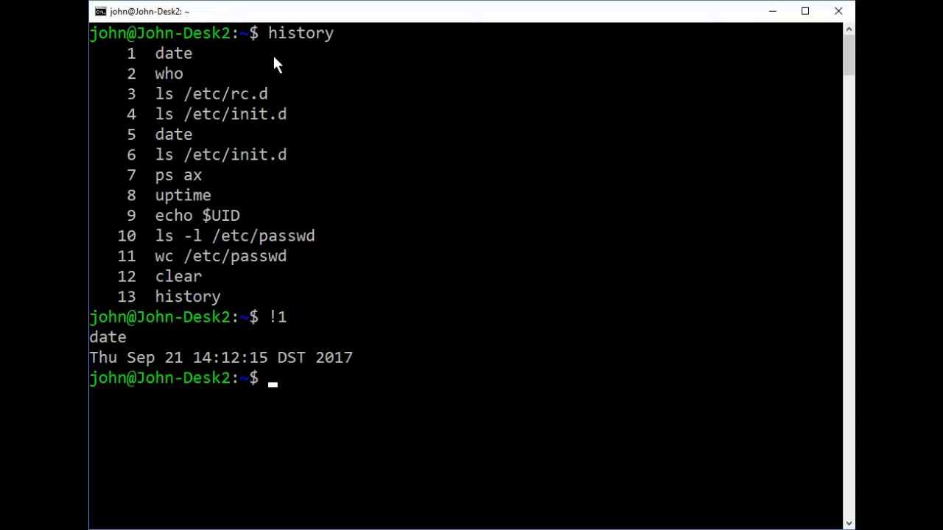
text(!-)
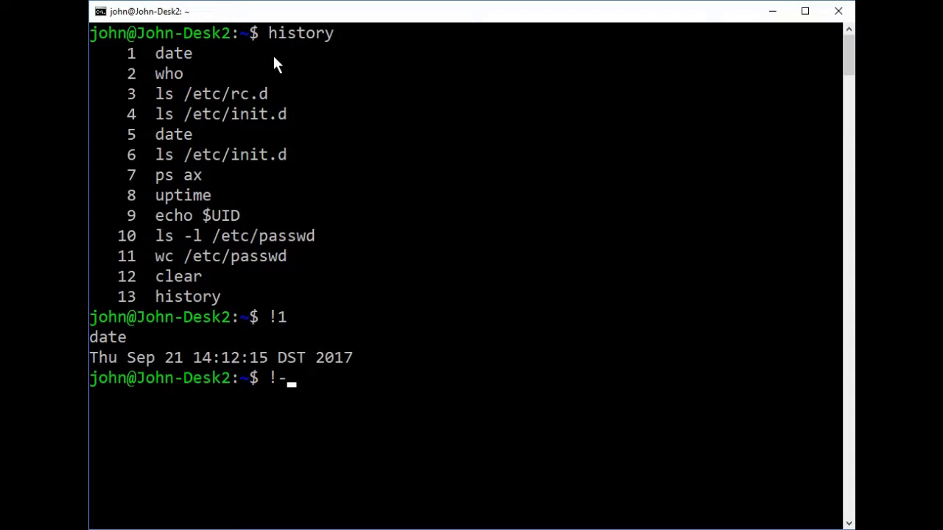
Clear the screen, print "hello, world" with echo, and repeat it with !!
key(Return)
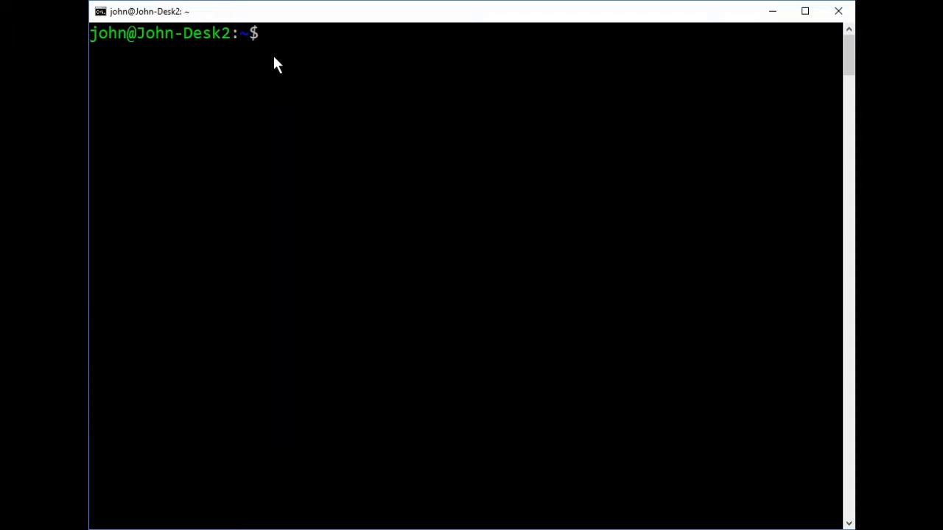
text(e)
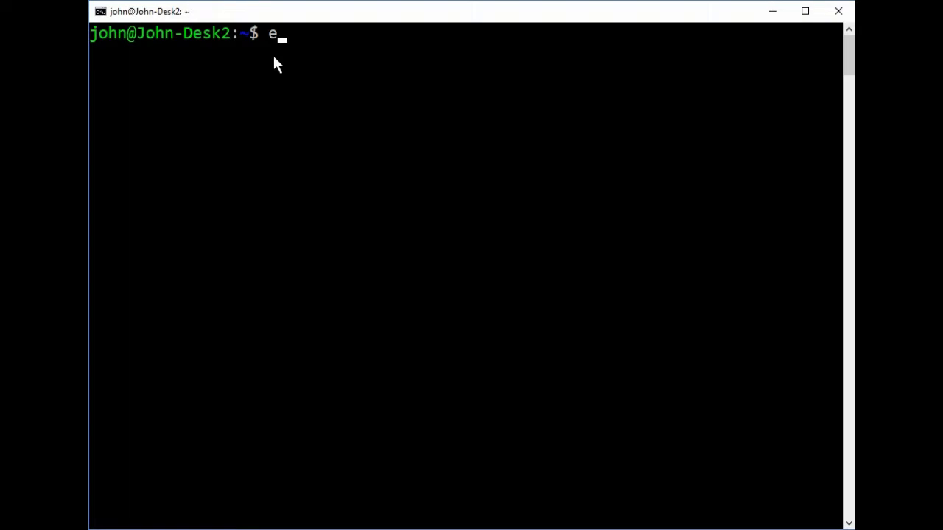
text(cho "h)
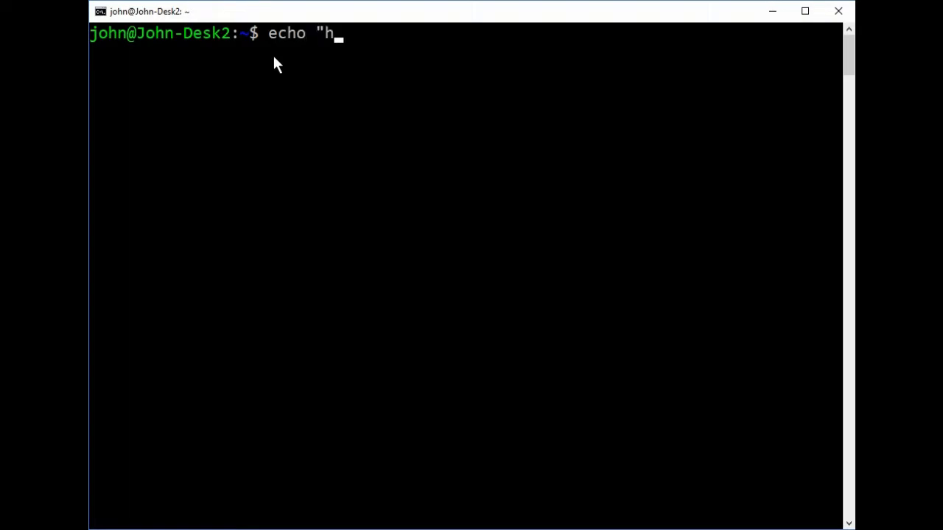
text(ello, w)
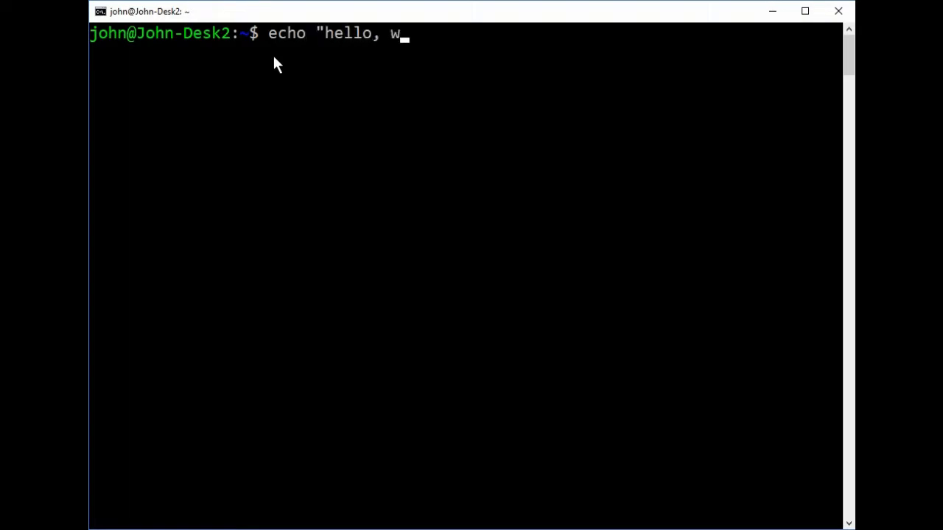
text(orld")
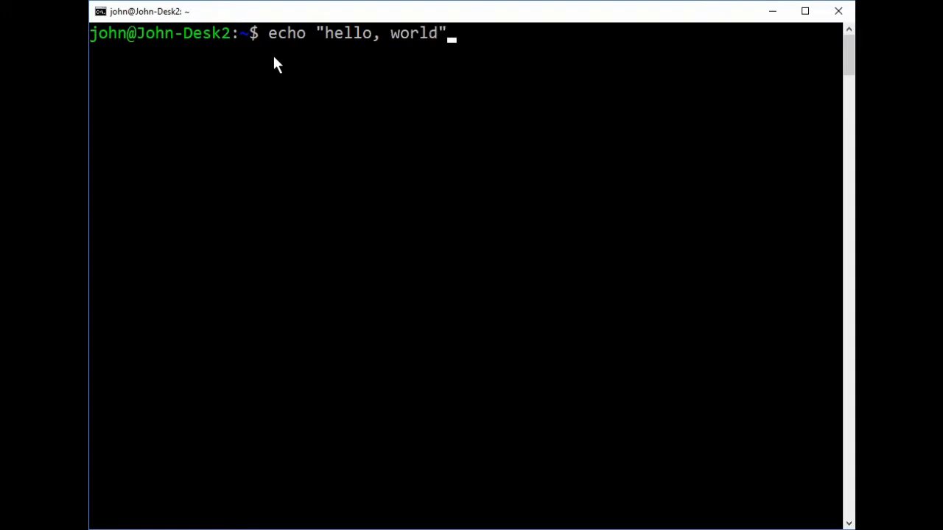
key(Return)
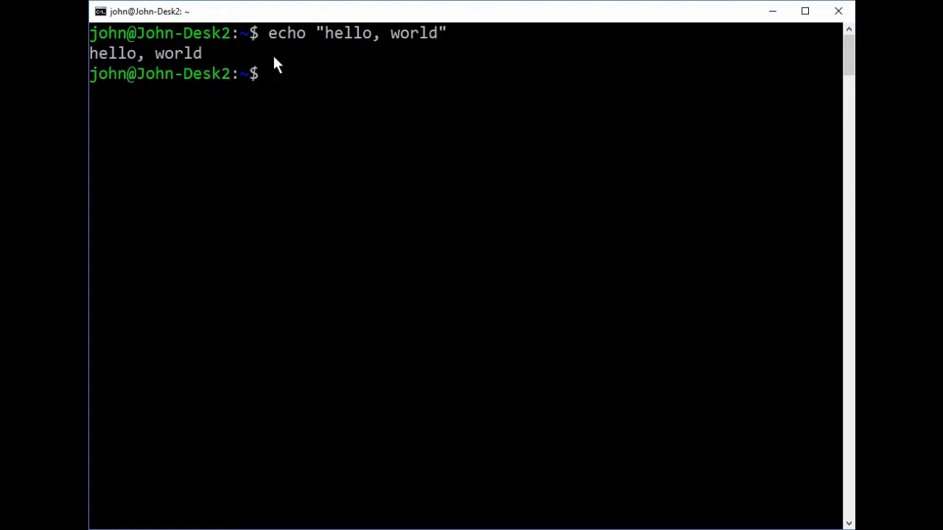
text(!!)
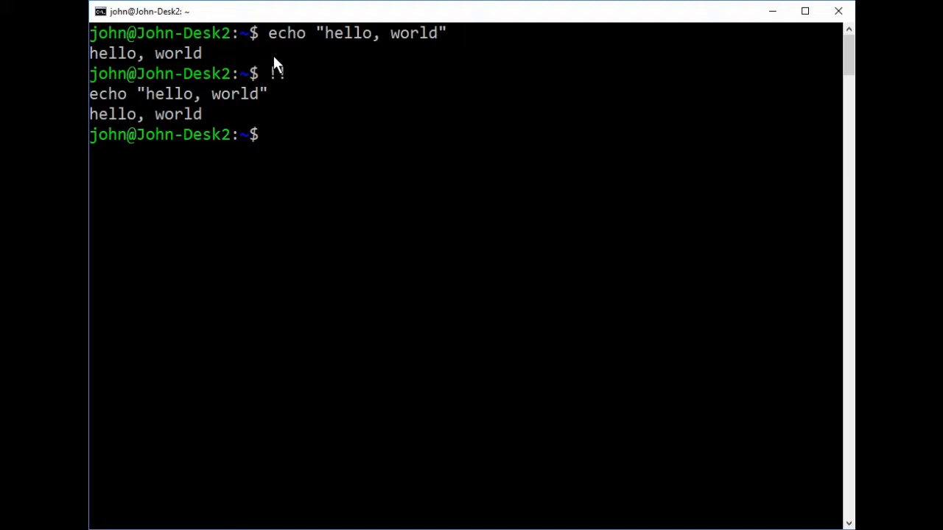
Rerun the last echo with world replaced by universe using ^world^universe
text(^)
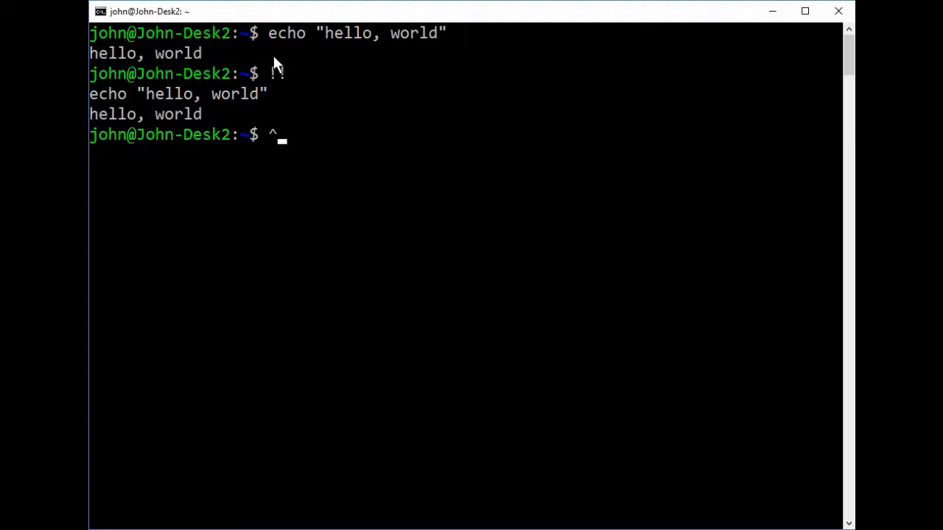
text(world^)
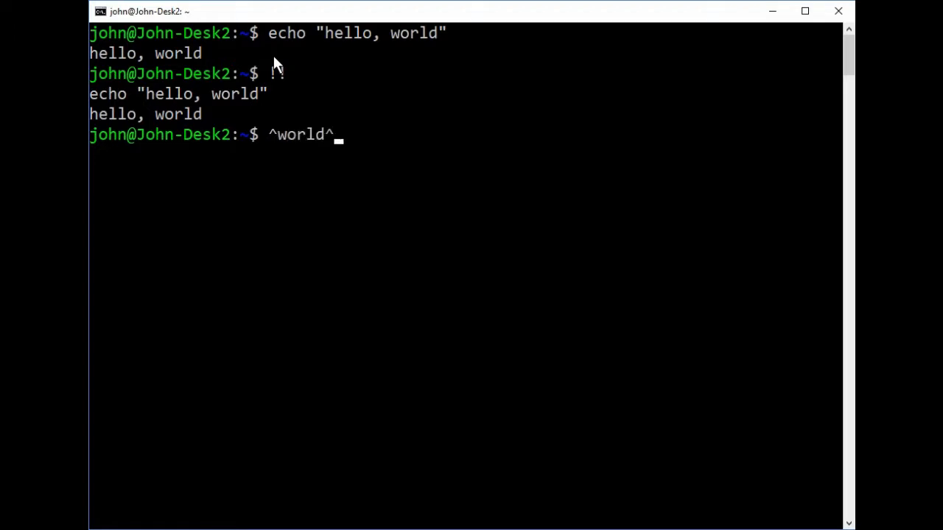
text(u)
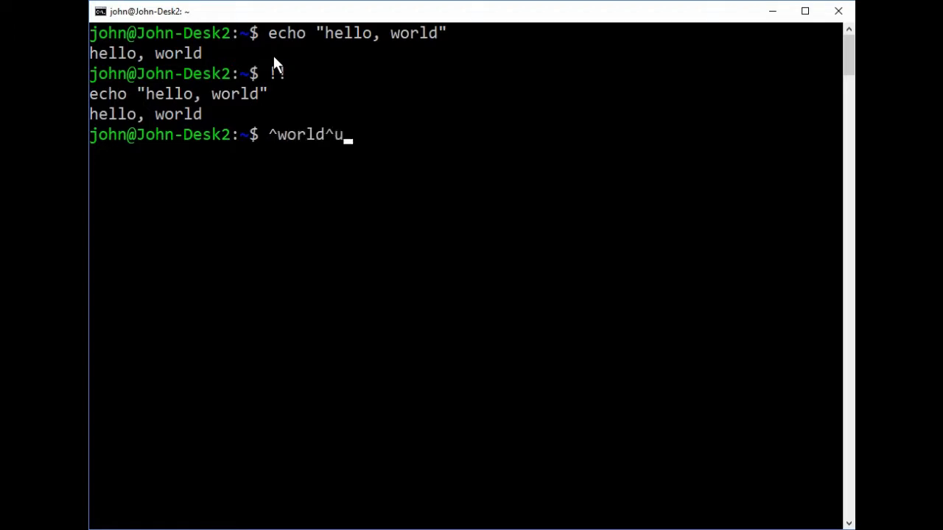
text(niverse)
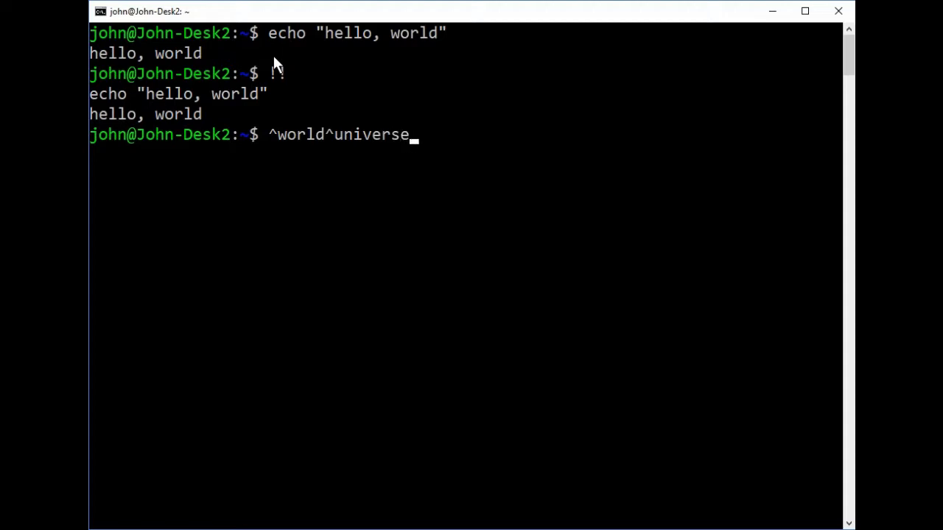
key(Return)
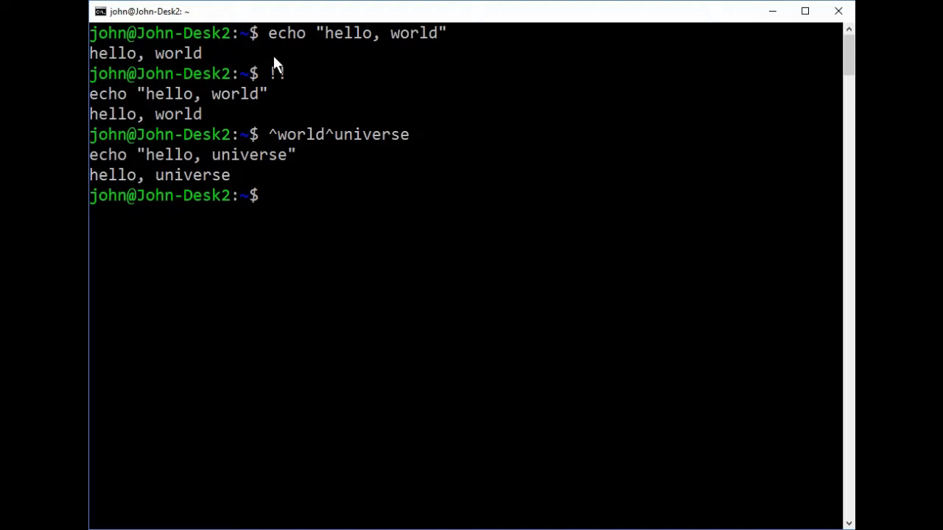
Print 'Welcome to the, universe' via !!:s/hello/Welcome to the, then rerun the hello, world echo
text(!)
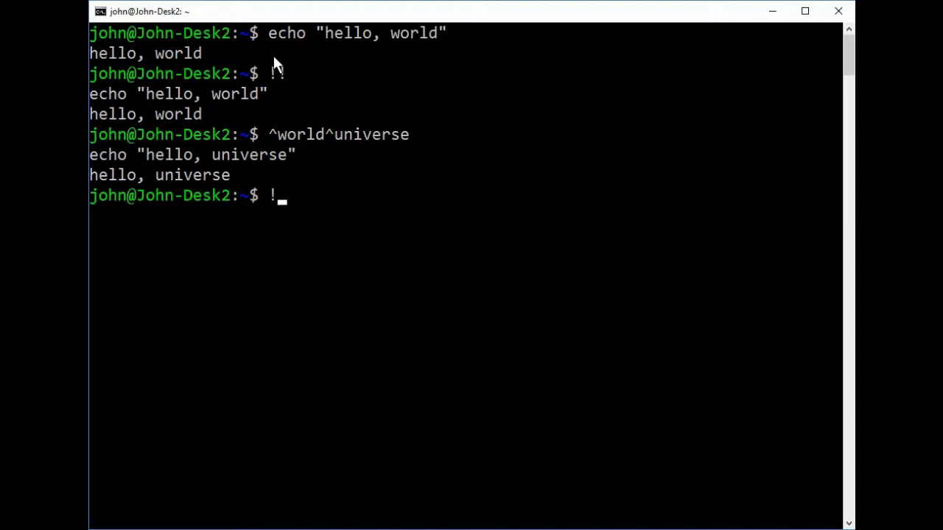
text(!:s)
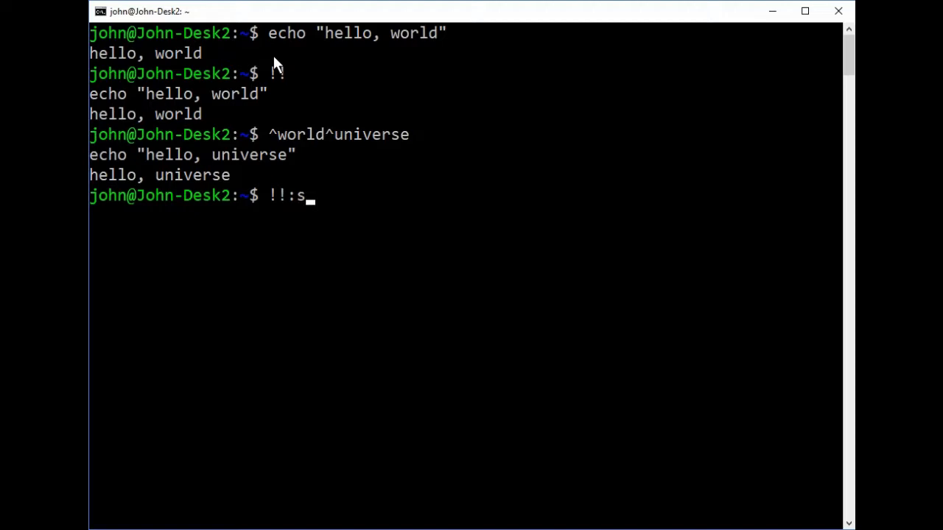
text(/)
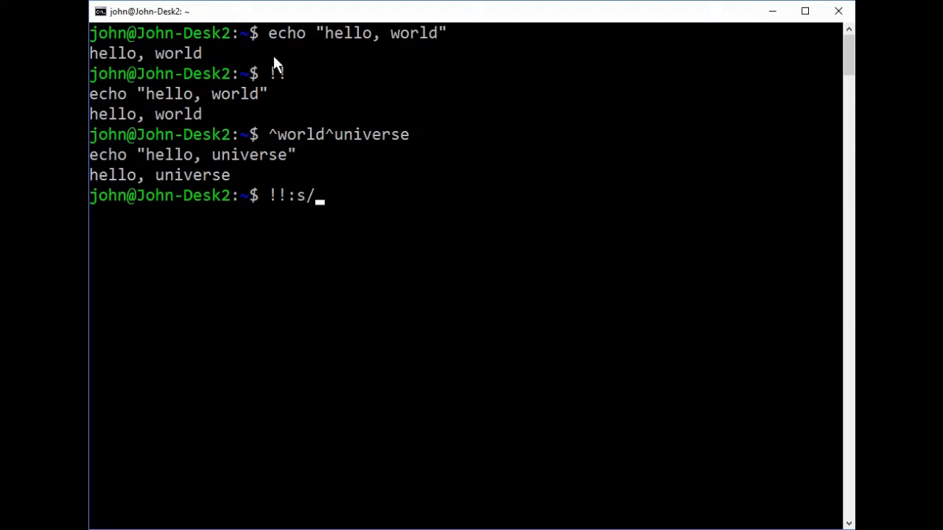
text(h)
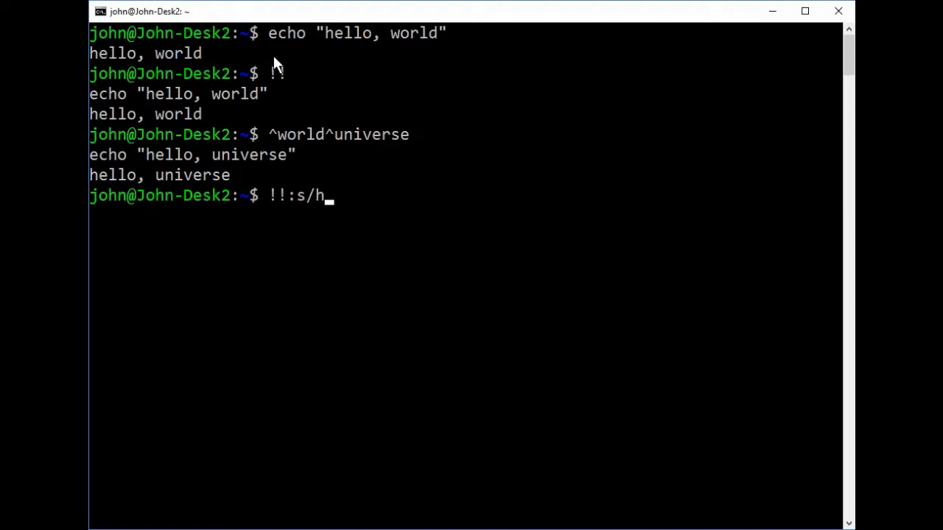
text(ello)
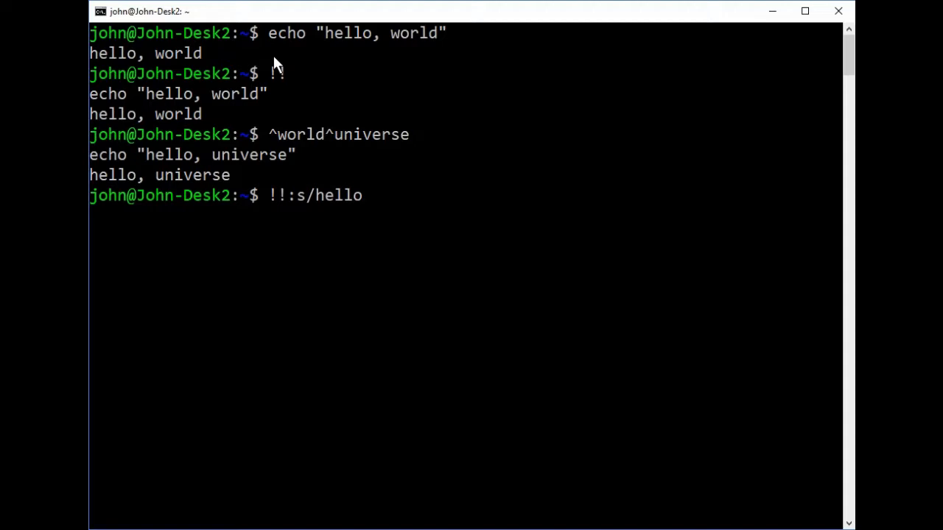
text(/Wel)
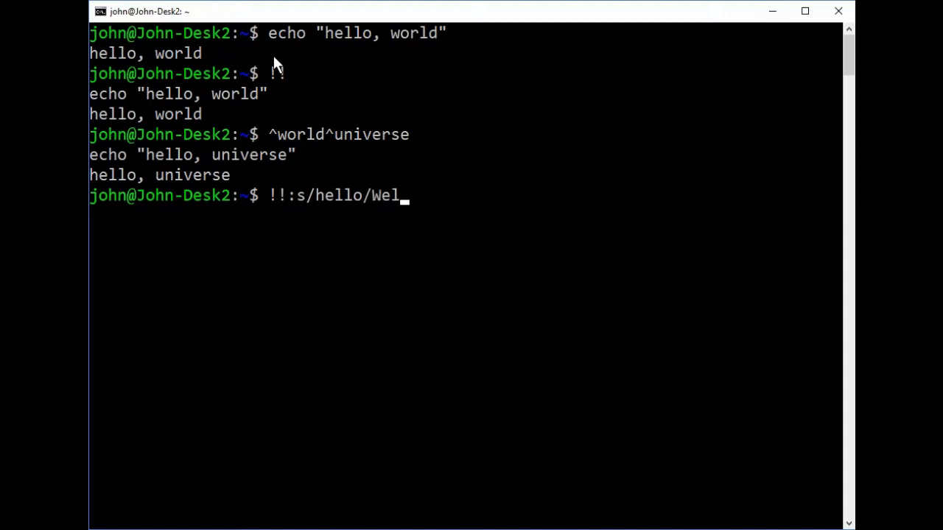
text(come to the)
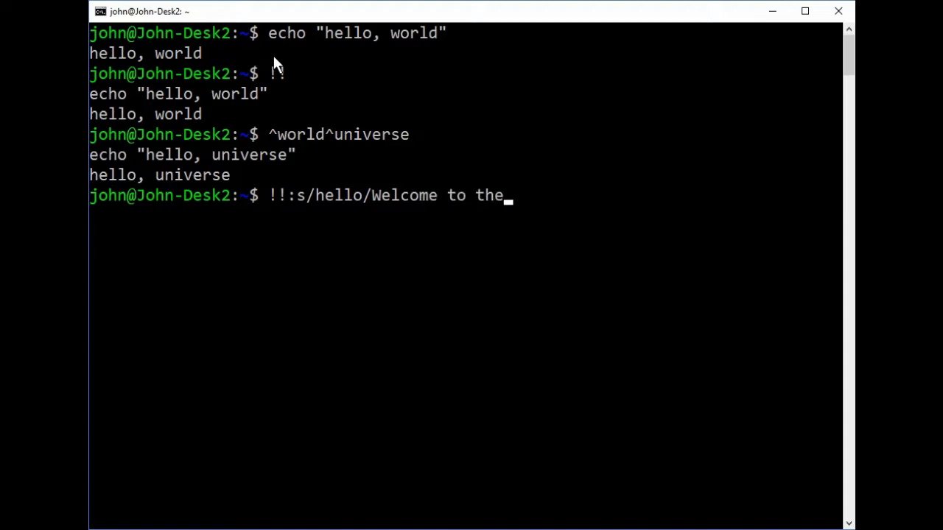
key(Return)
text(echo "hello, universe")
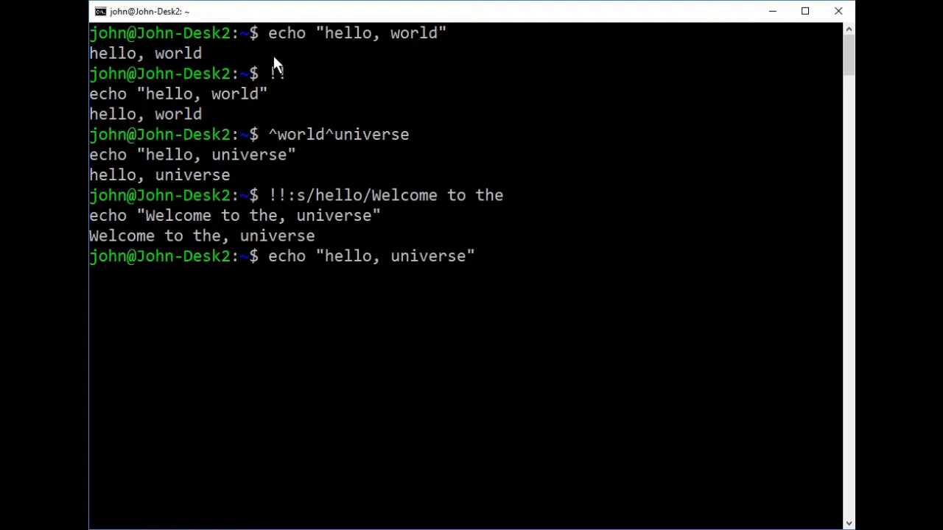
key(Return)
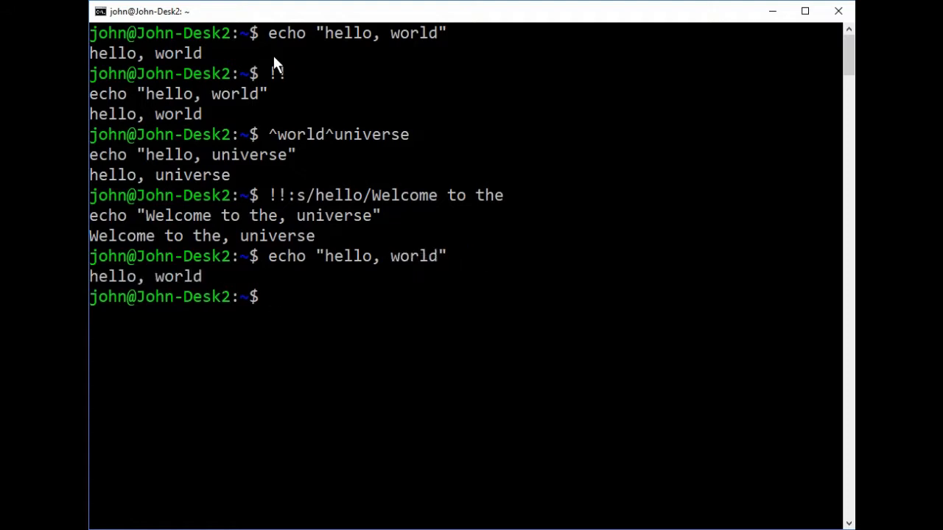
text(history)
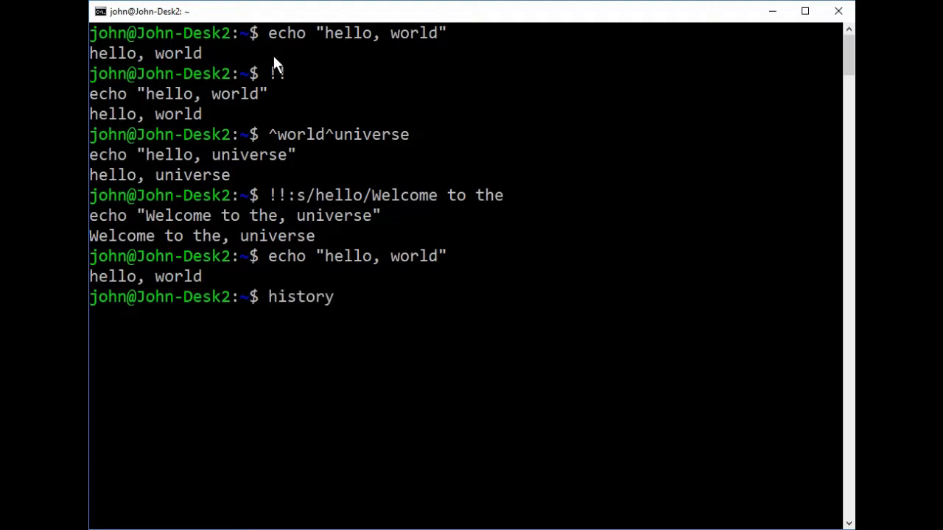
Show the numbered history, then list /etc/group with !ls:s/passwd/group
key(Return)
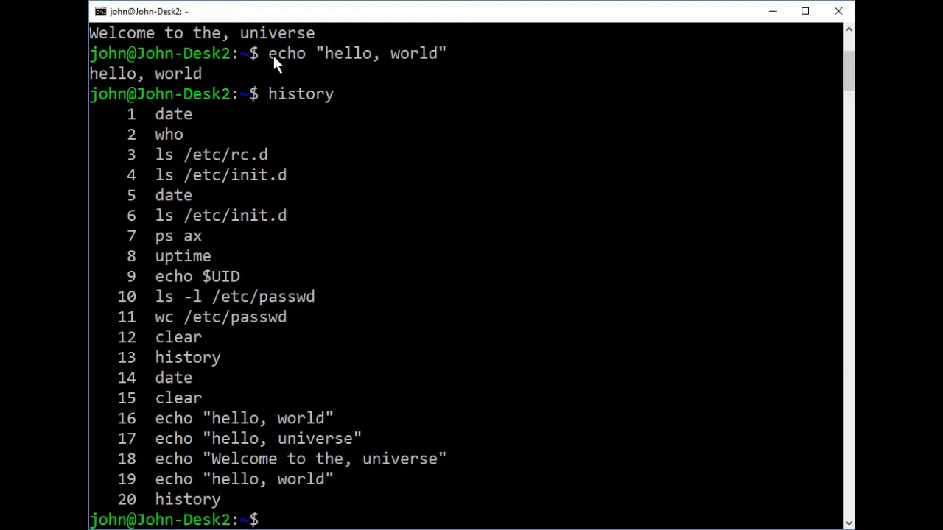
text(!ls)
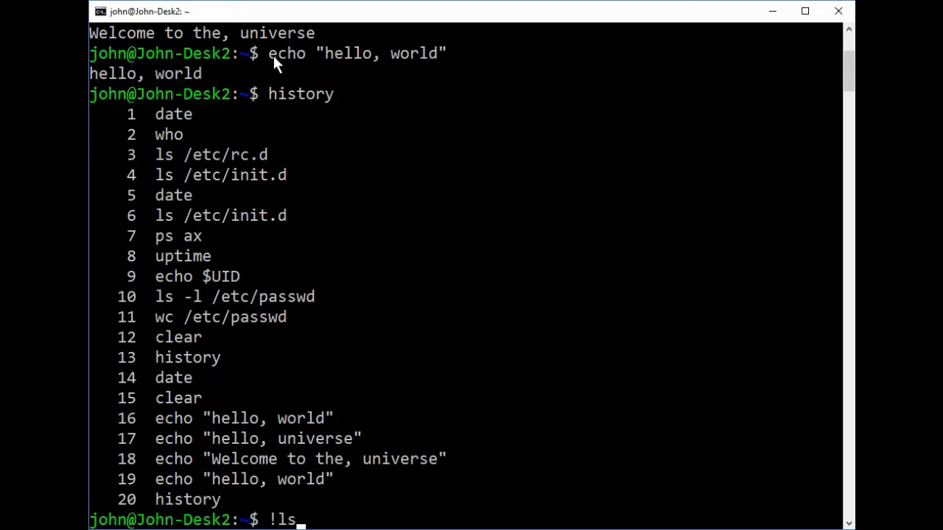
text(:s)
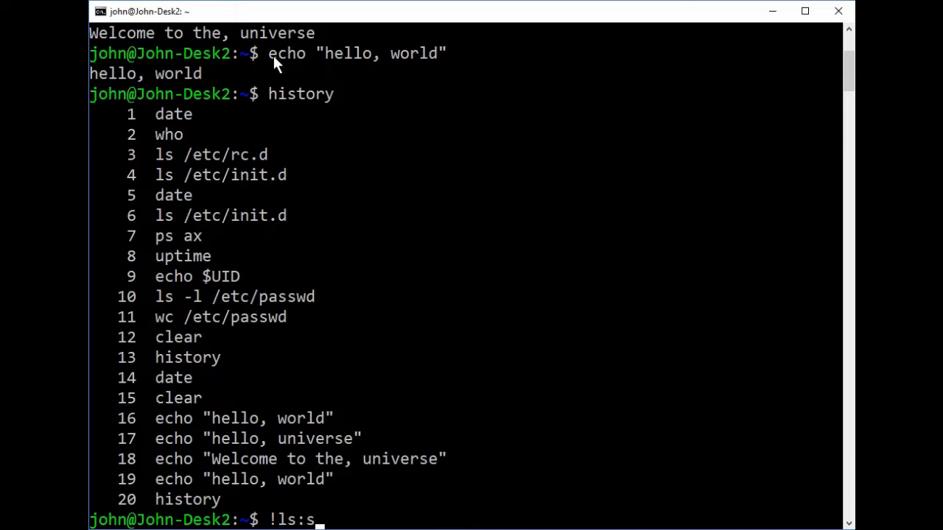
text(/)
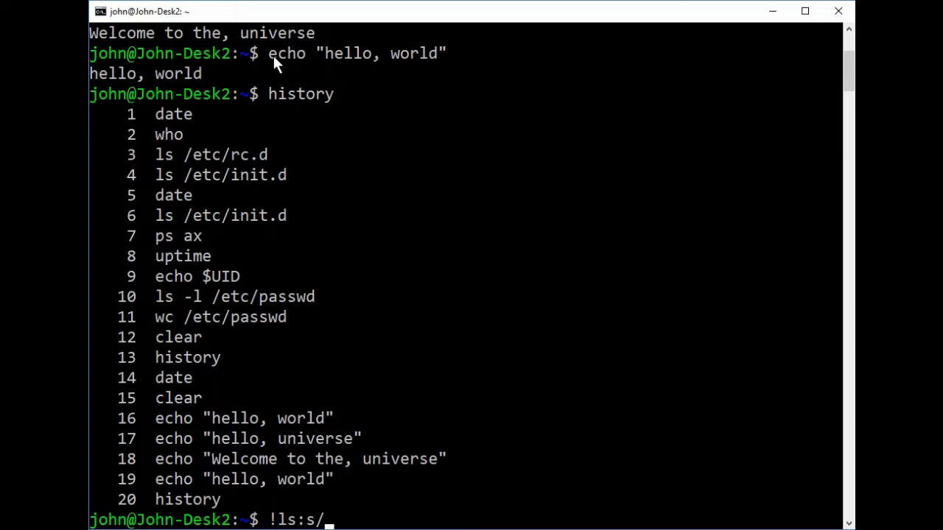
text(passwd)
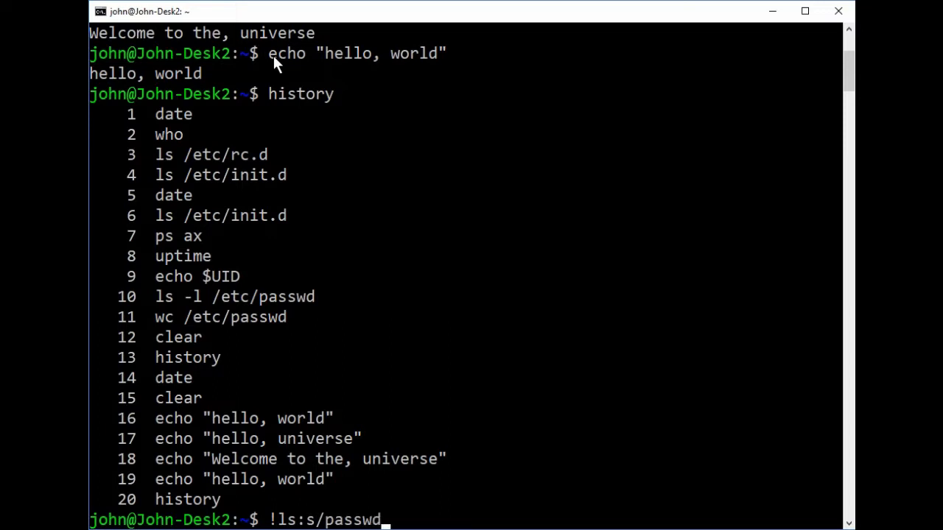
text(/grou)
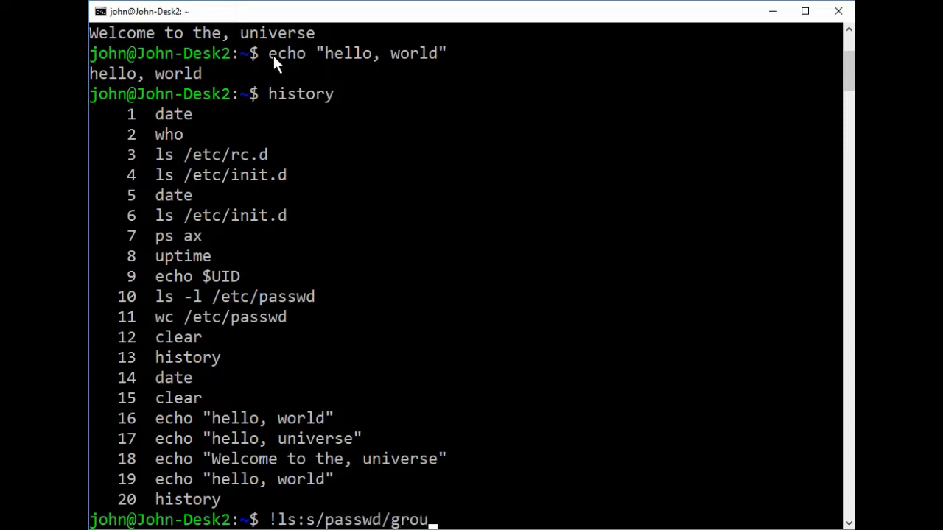
key(Return)
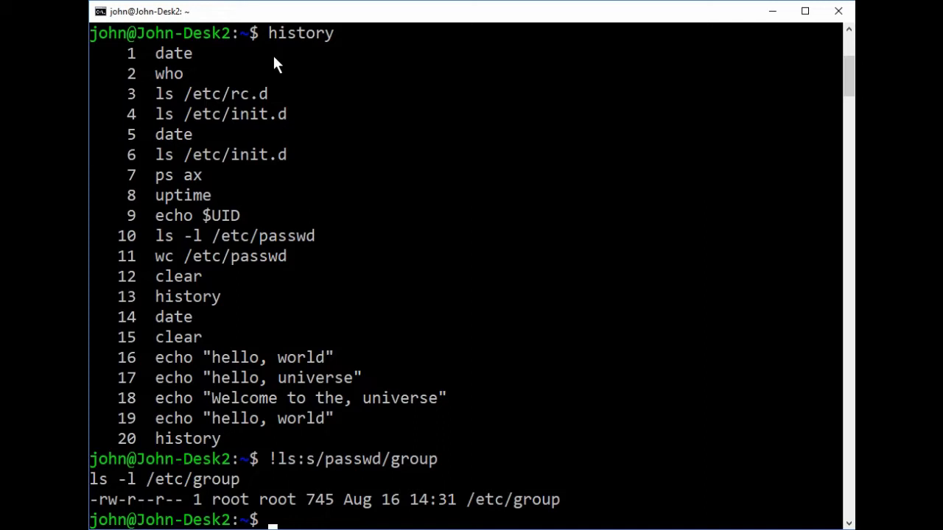
text(f)
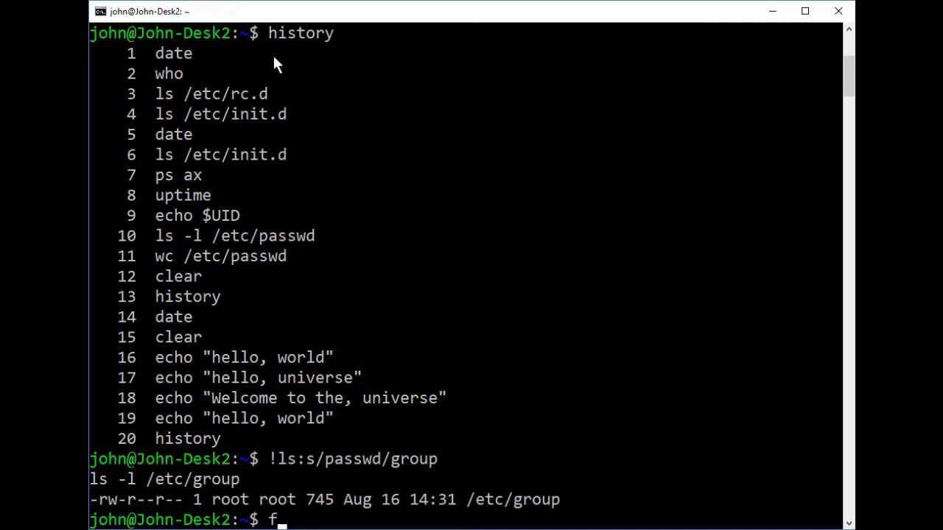
Open history from entry 1 in vi with fc 1 and save it as play
text(c)
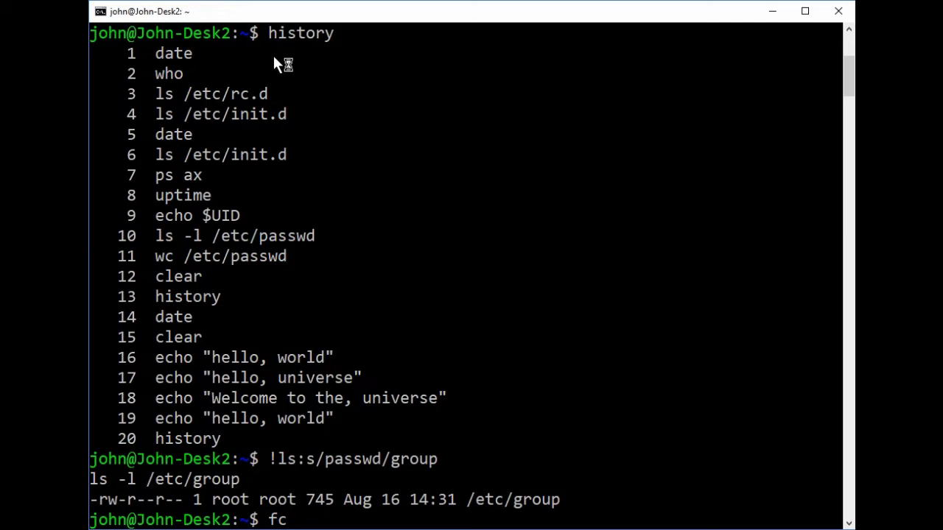
mouse_move(276, 64)
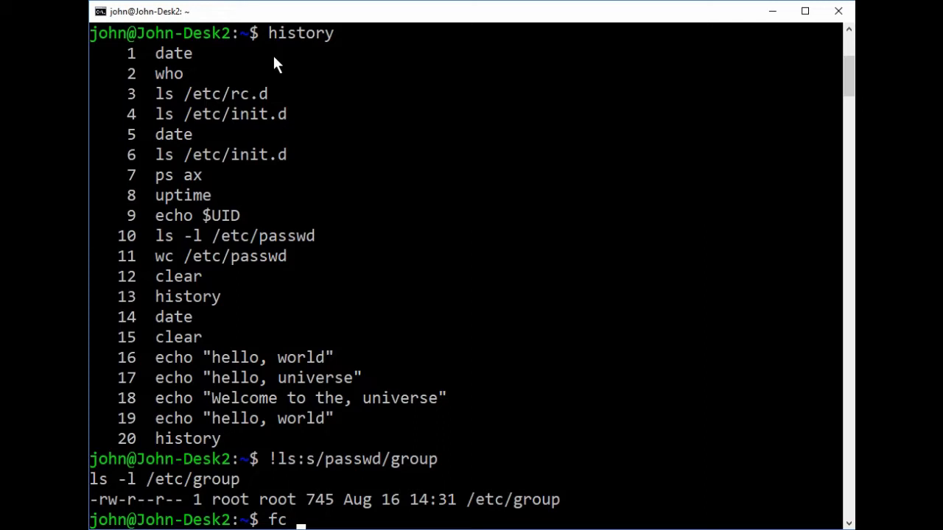
text(1)
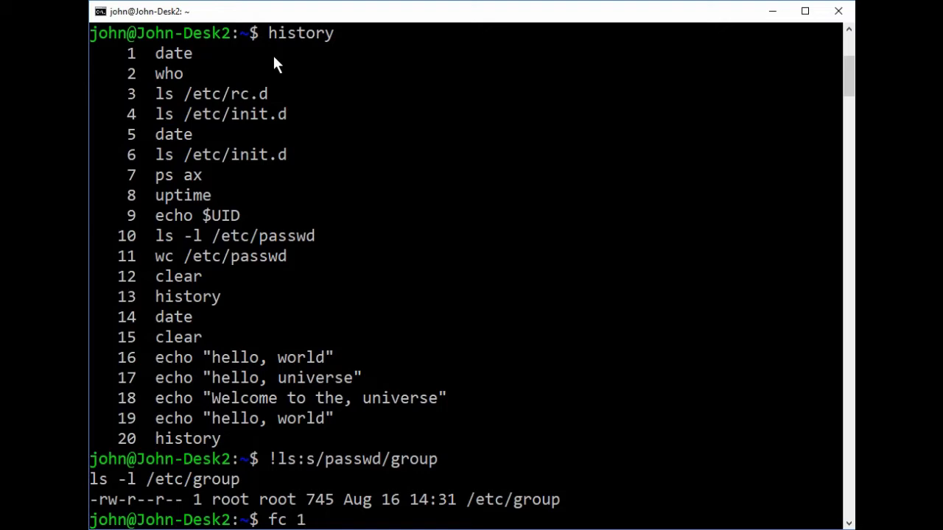
key(Return)
text(:w)
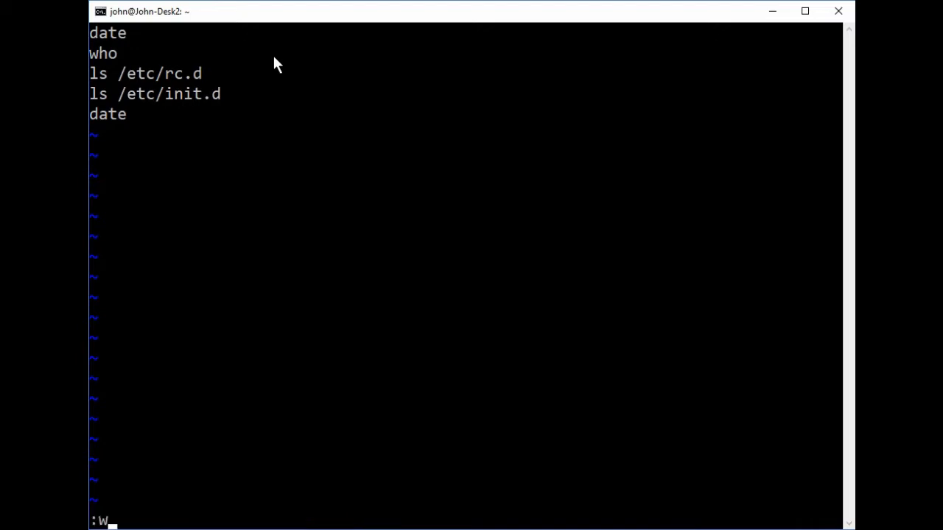
text(play)
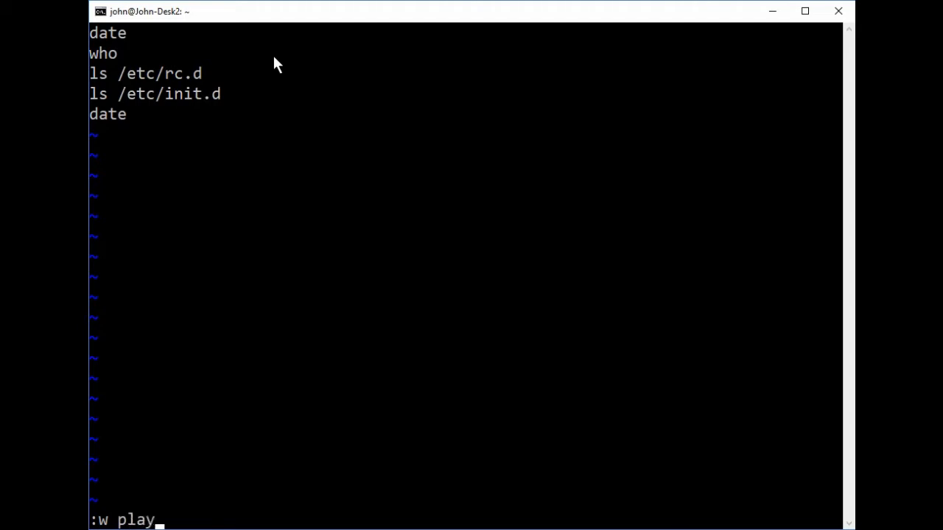
key(Return)
text(ls)
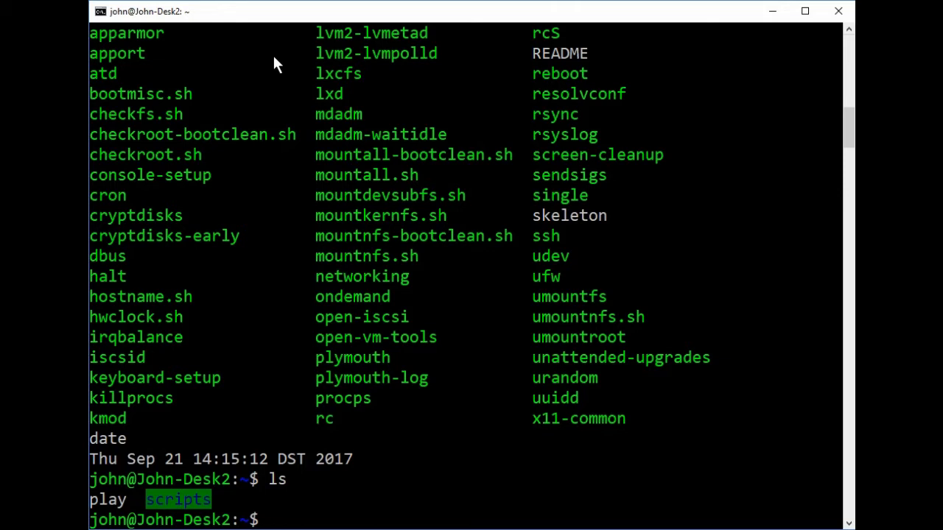
Source the play file with . ./play to replay its commands, then list the history
text(./play)
text(. ./[p)
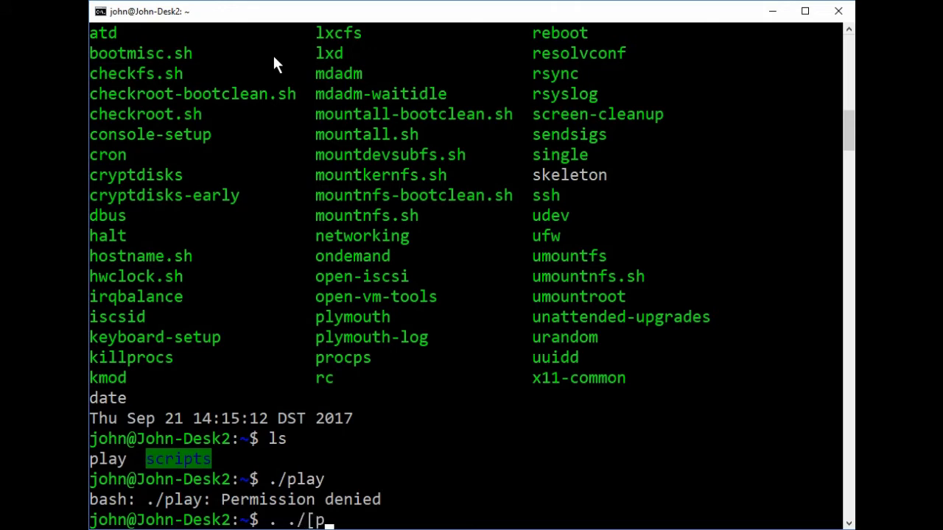
text(lay)
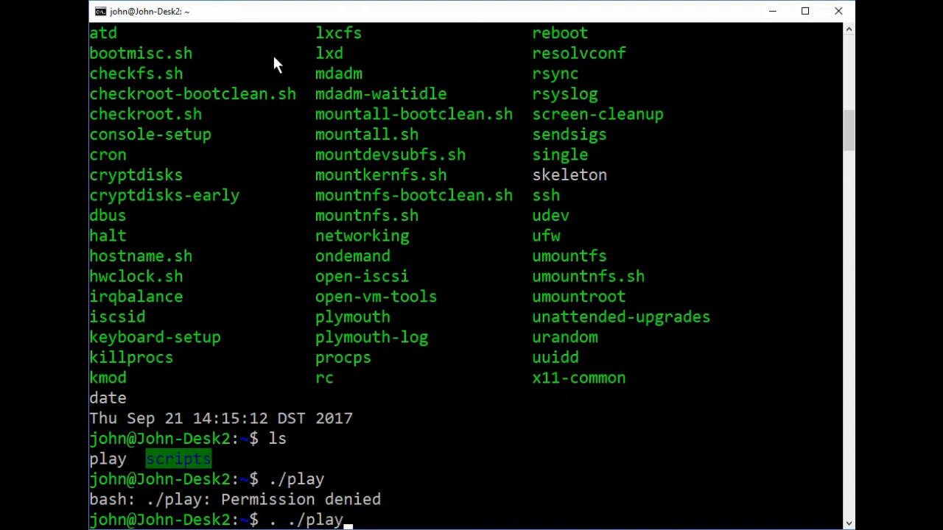
key(Return)
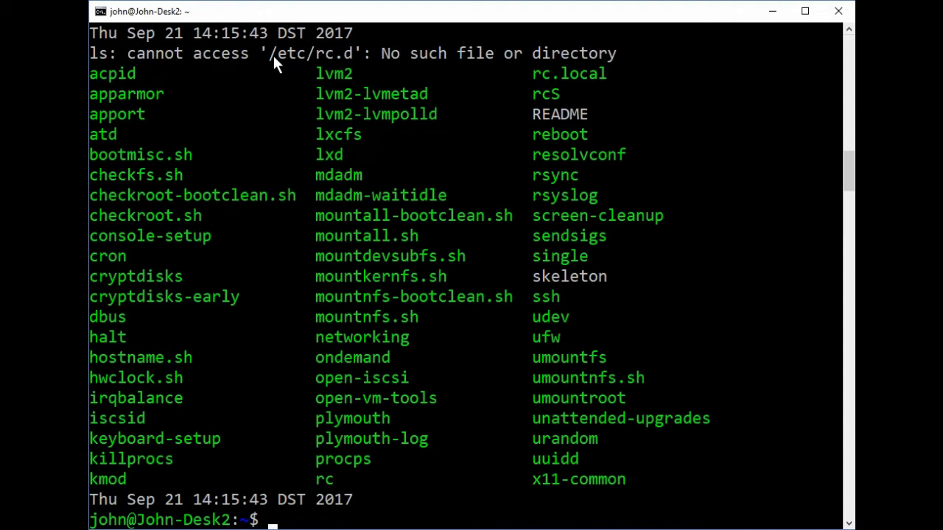
text(histo)
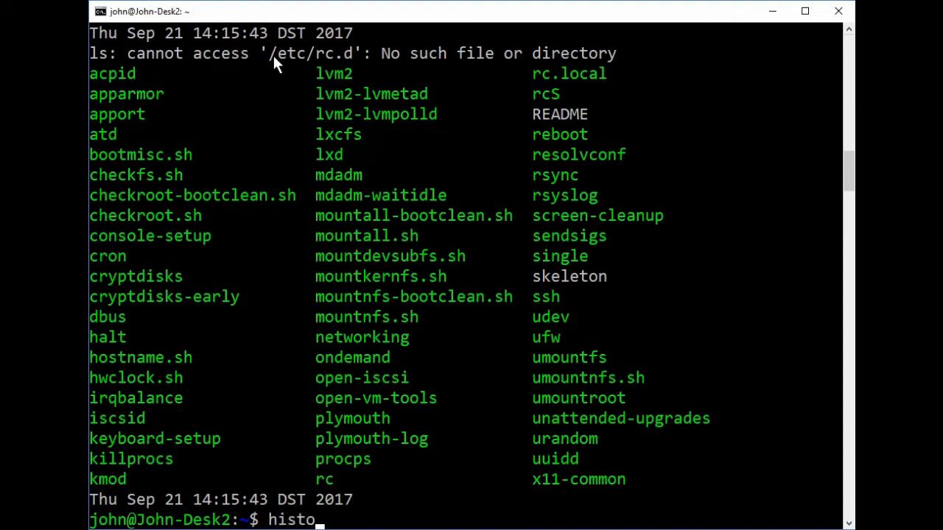
key(Return)
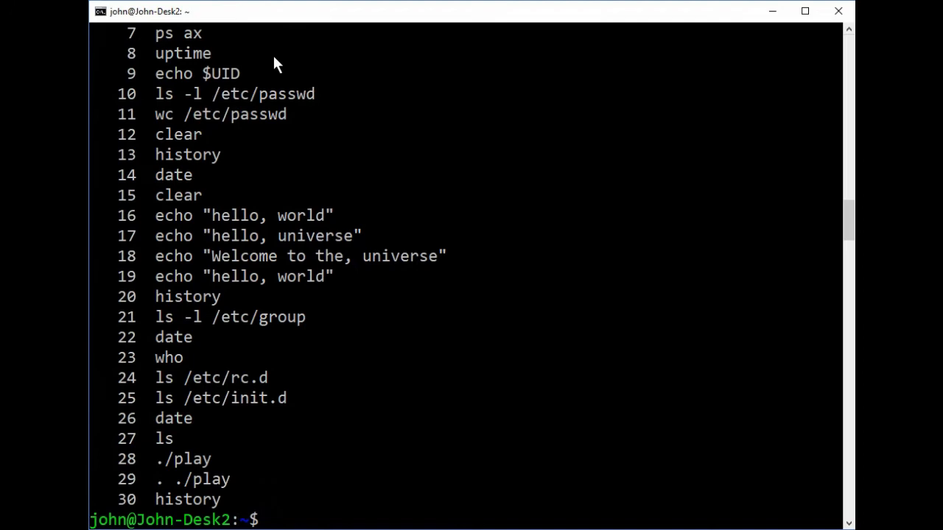